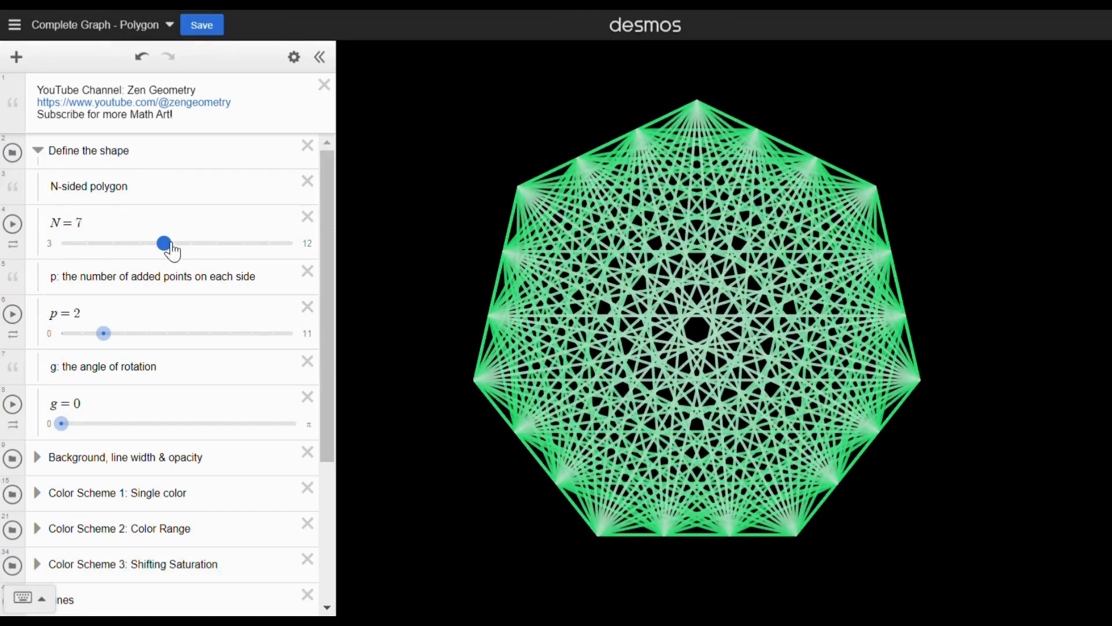
# - Set N to 9 sides, expand the Color Range scheme, and raise hue h21 to about 50
pyautogui.moveTo(164, 243); pyautogui.dragTo(216, 243)
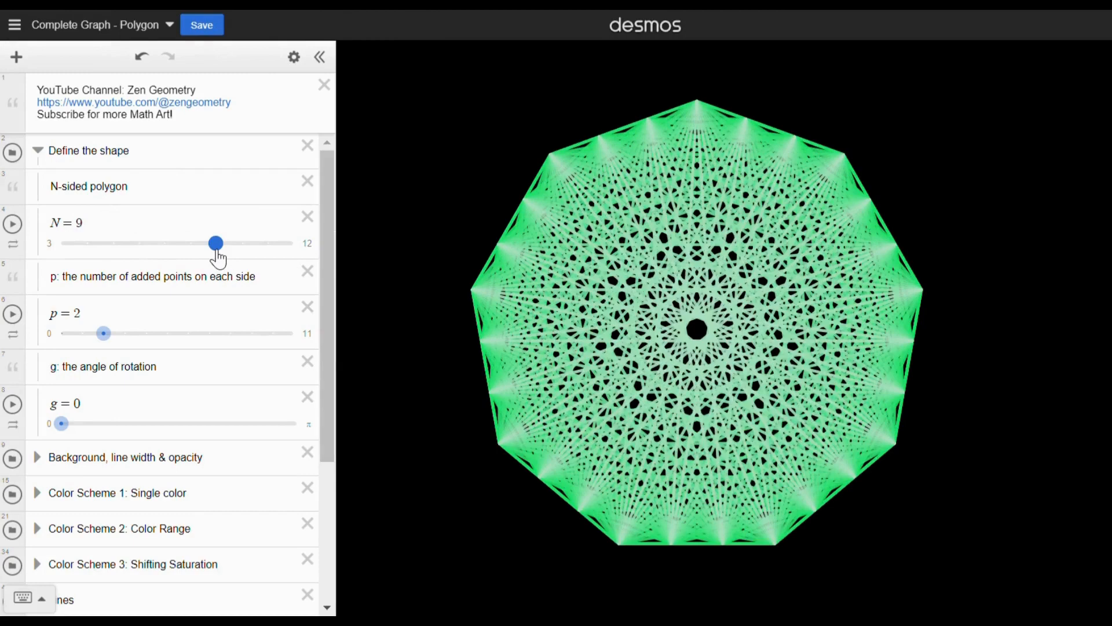
pyautogui.click(38, 150)
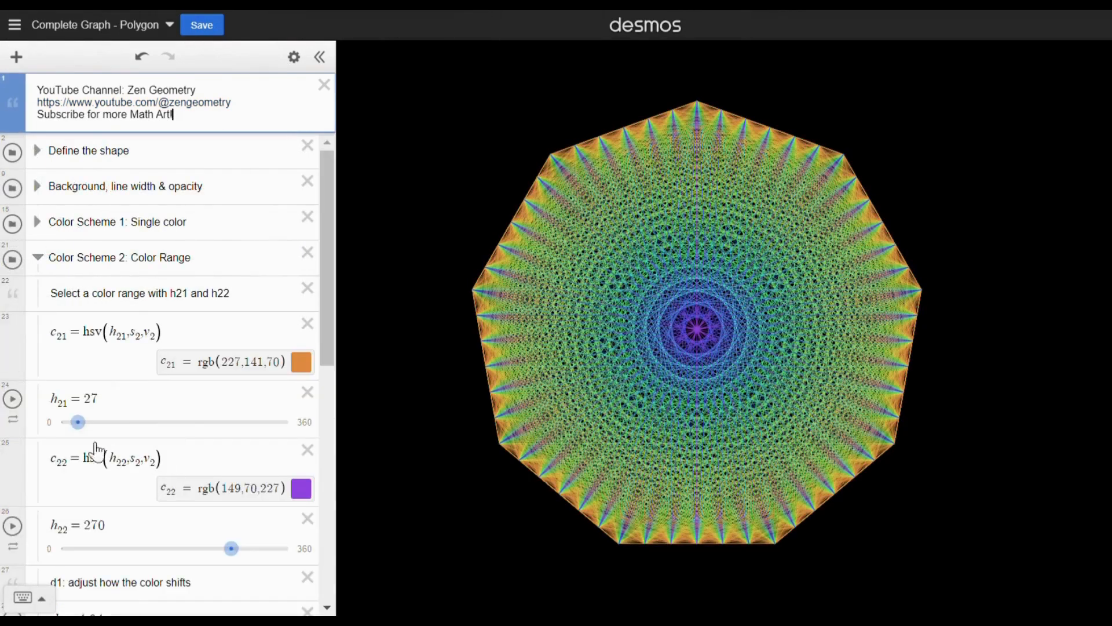
pyautogui.moveTo(79, 422); pyautogui.dragTo(92, 422)
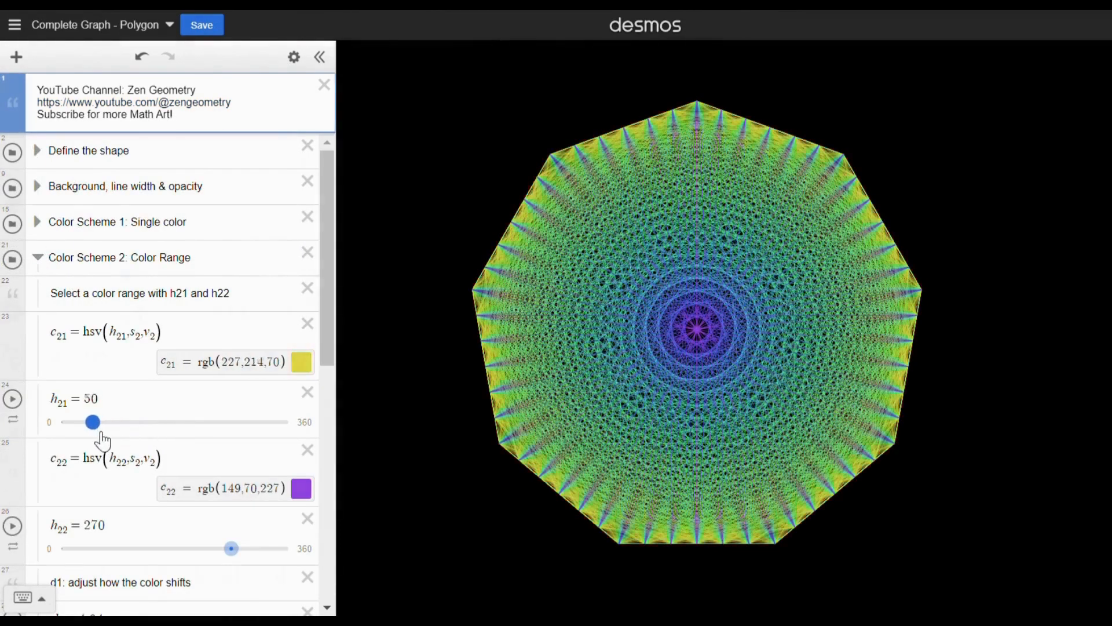
# - Scroll down the expression list toward the shape settings
pyautogui.scroll(-3)
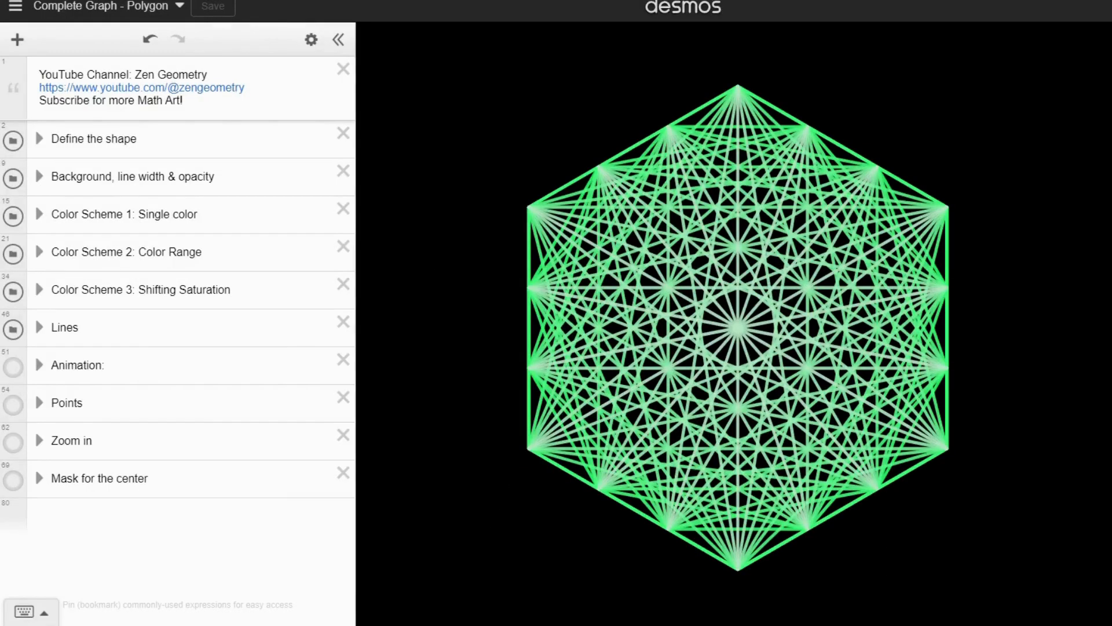
# - Raise points per side p, thin line width l to 1.1, and lower opacity o
pyautogui.click(40, 138)
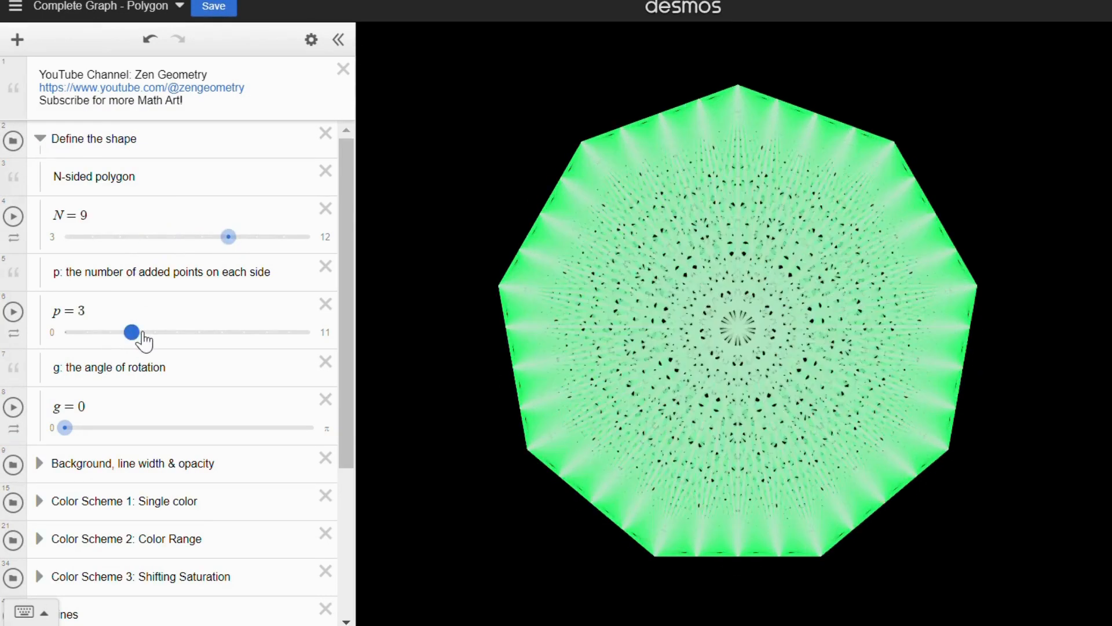
pyautogui.moveTo(64, 427); pyautogui.dragTo(164, 427)
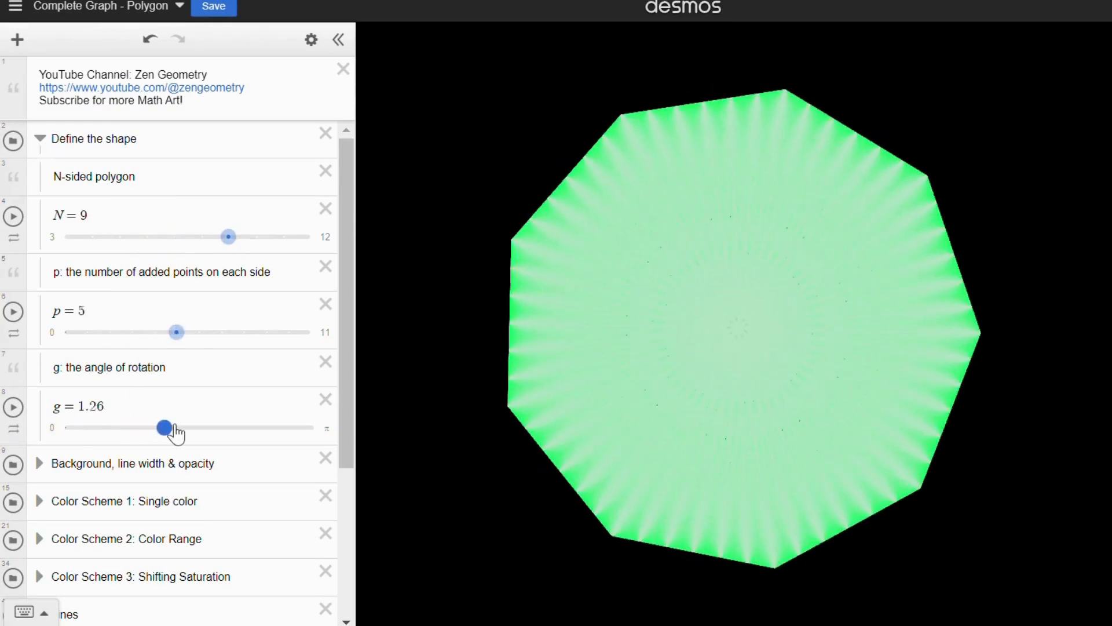
pyautogui.click(40, 139)
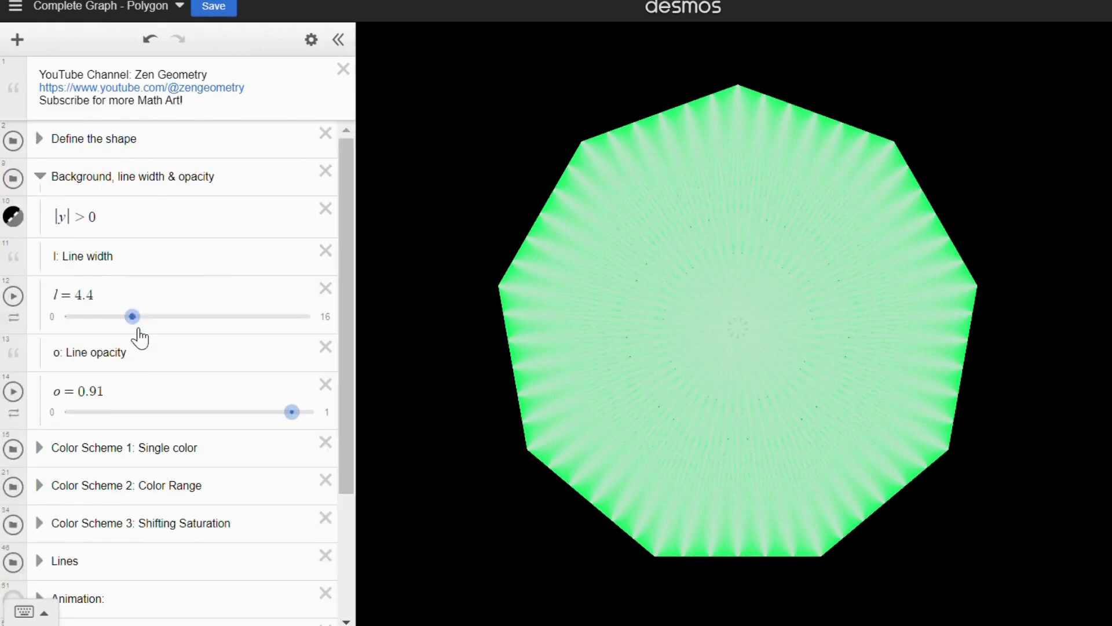
pyautogui.moveTo(132, 317); pyautogui.dragTo(79, 316)
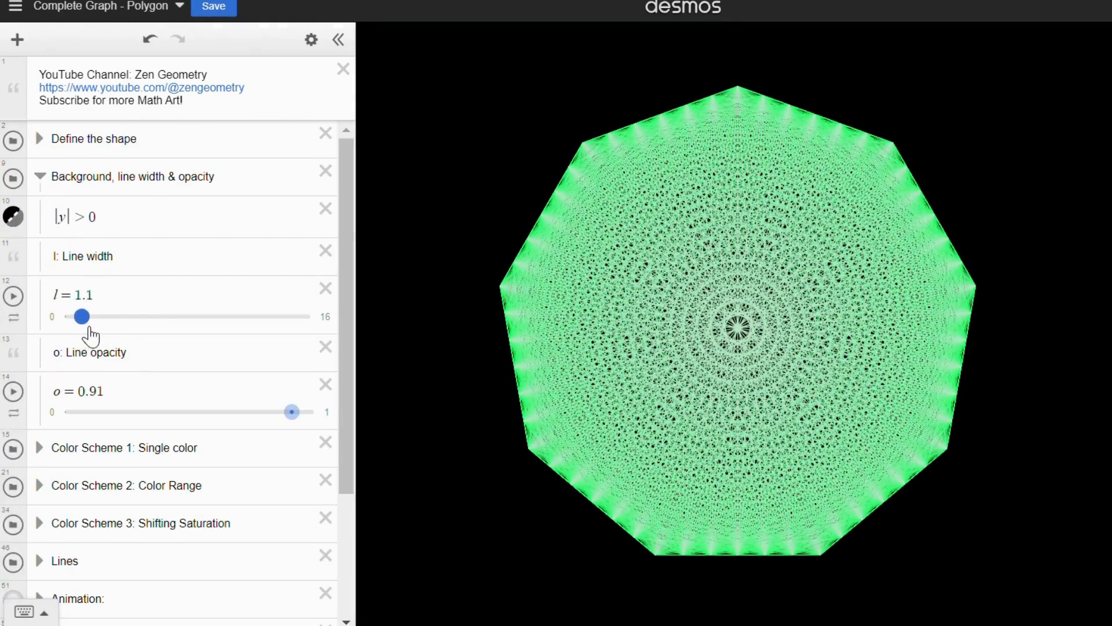
pyautogui.moveTo(292, 411); pyautogui.dragTo(158, 411)
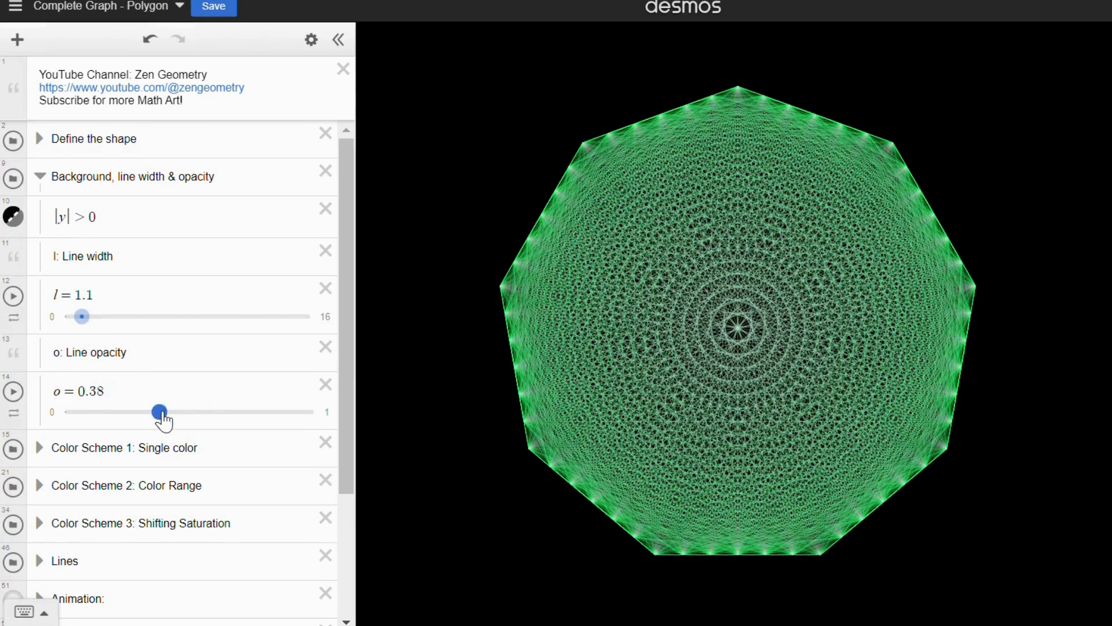
pyautogui.moveTo(159, 411); pyautogui.dragTo(126, 411)
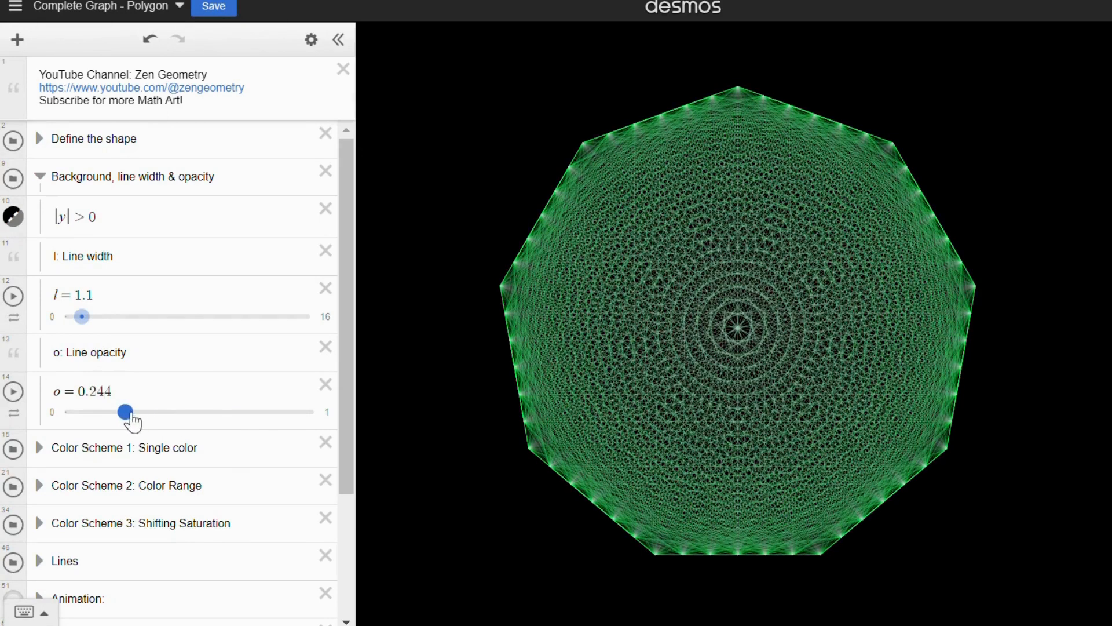
pyautogui.click(41, 177)
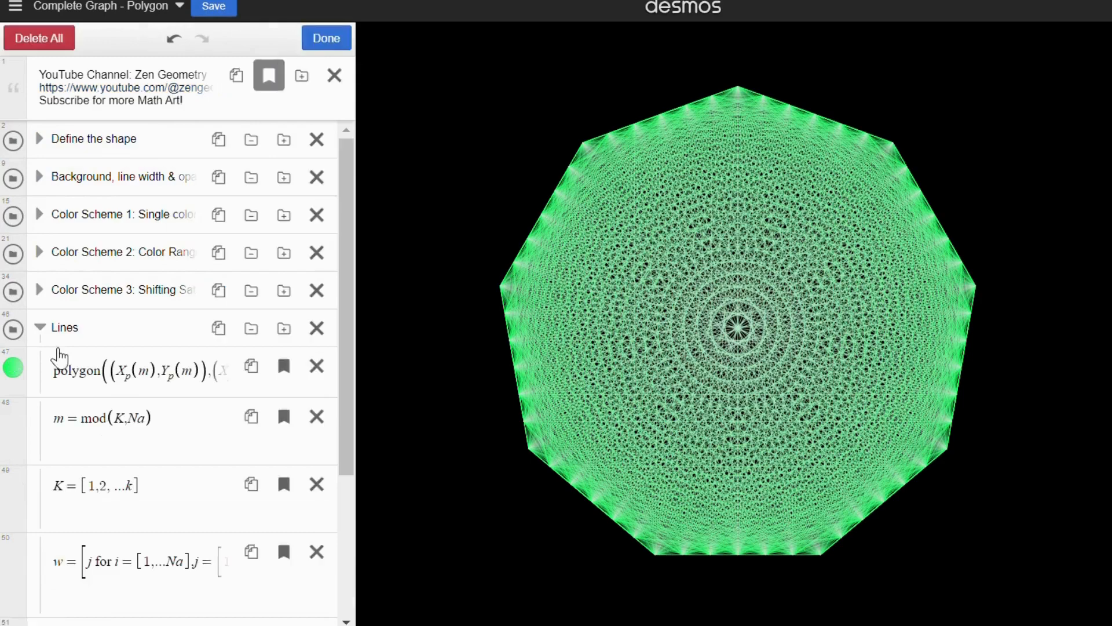
# - Try the colour-range scheme and set its colour shift d1 to about 5.66
pyautogui.click(326, 38)
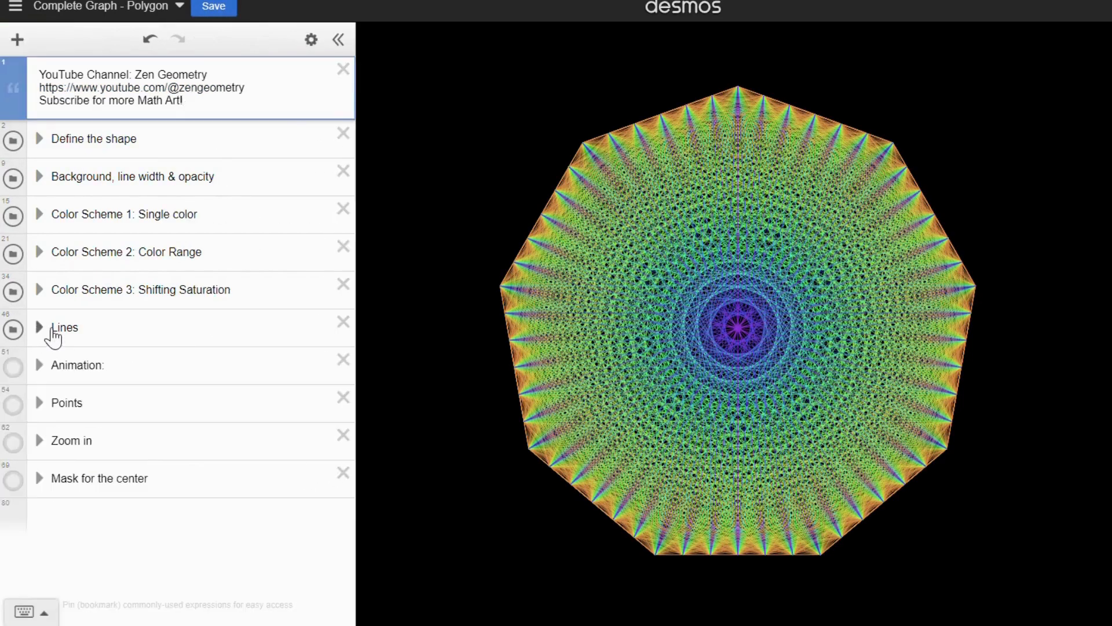
pyautogui.click(41, 252)
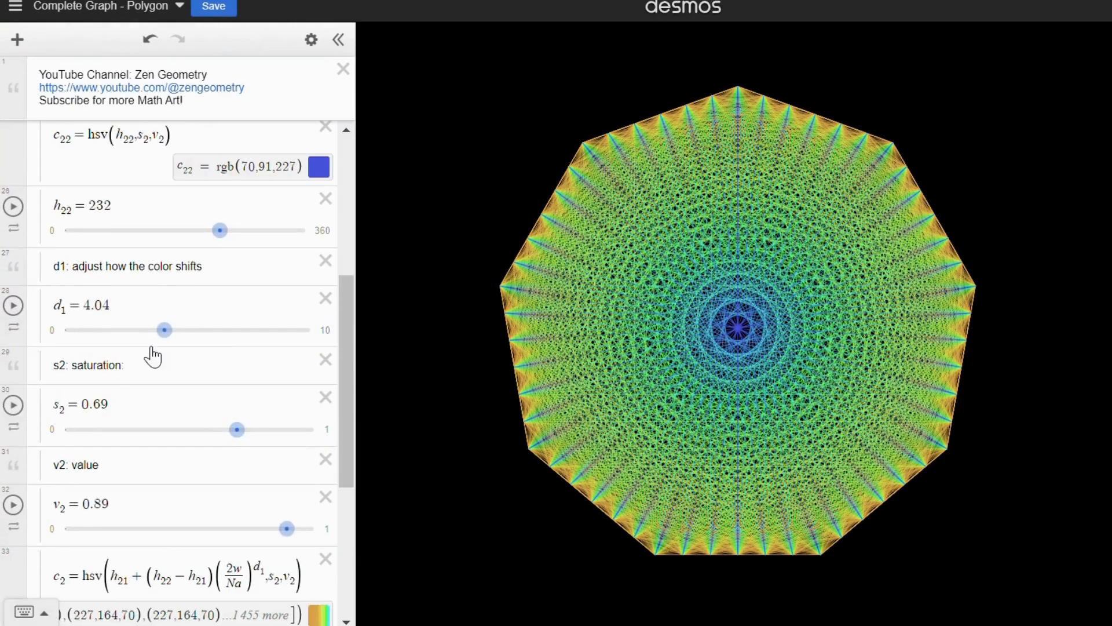
pyautogui.moveTo(164, 330); pyautogui.dragTo(203, 330)
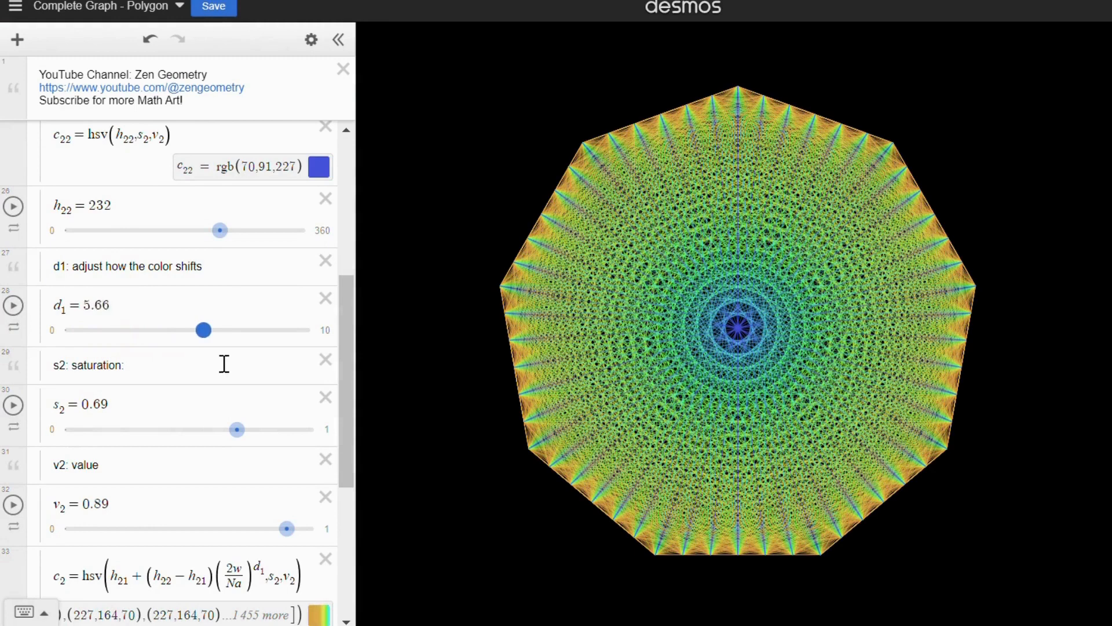
pyautogui.moveTo(219, 330); pyautogui.dragTo(203, 330)
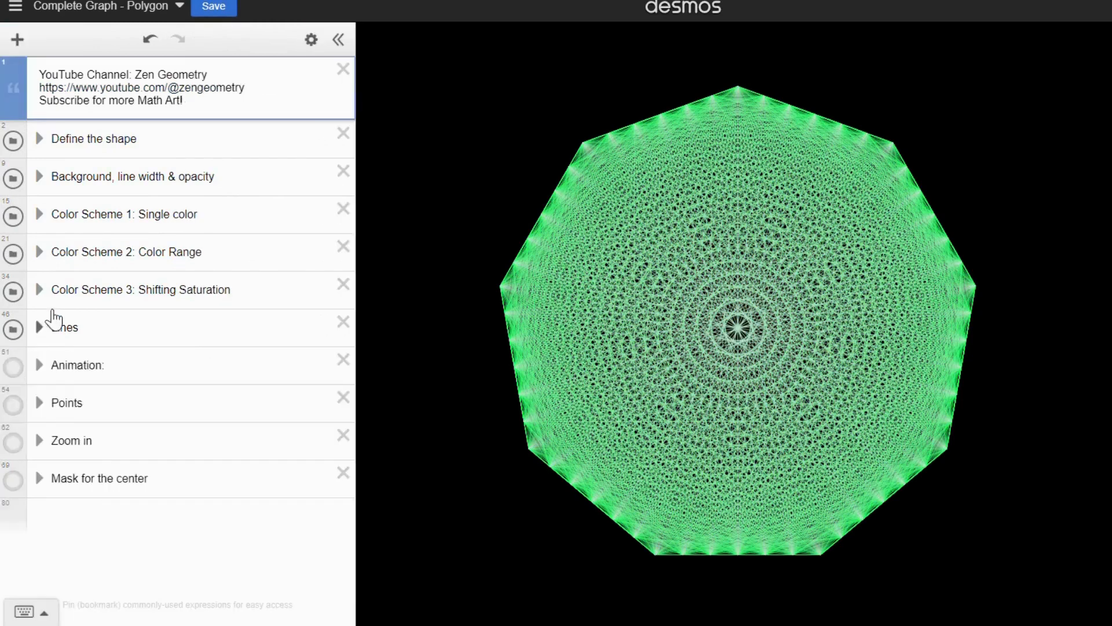
# - Apply the purple shifting-saturation scheme and tune its saturation shift
pyautogui.click(40, 288)
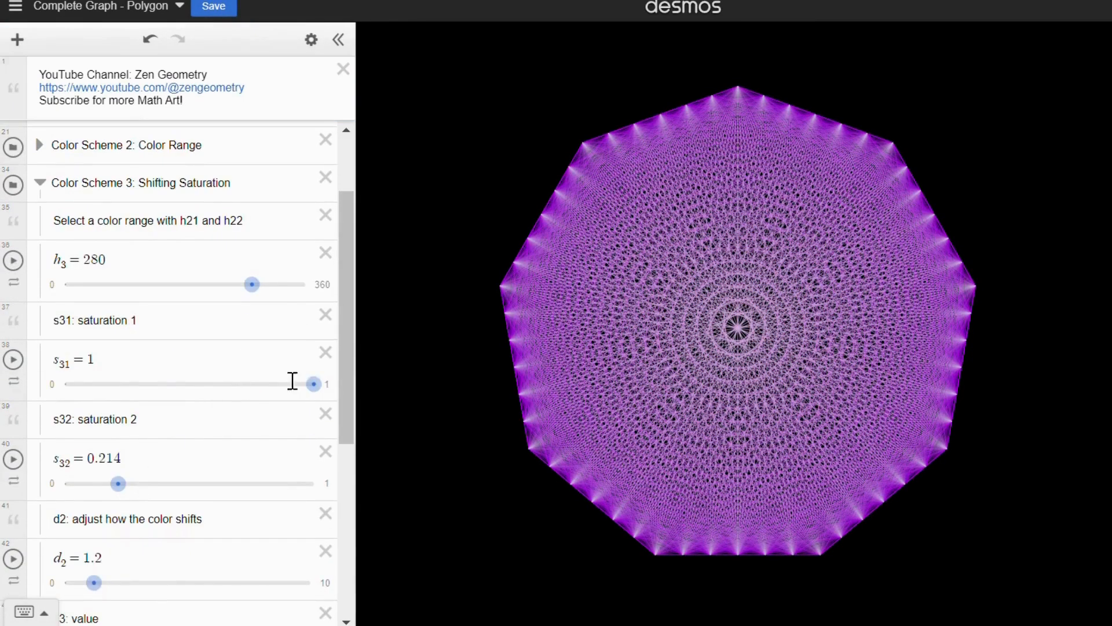
pyautogui.scroll(-3)
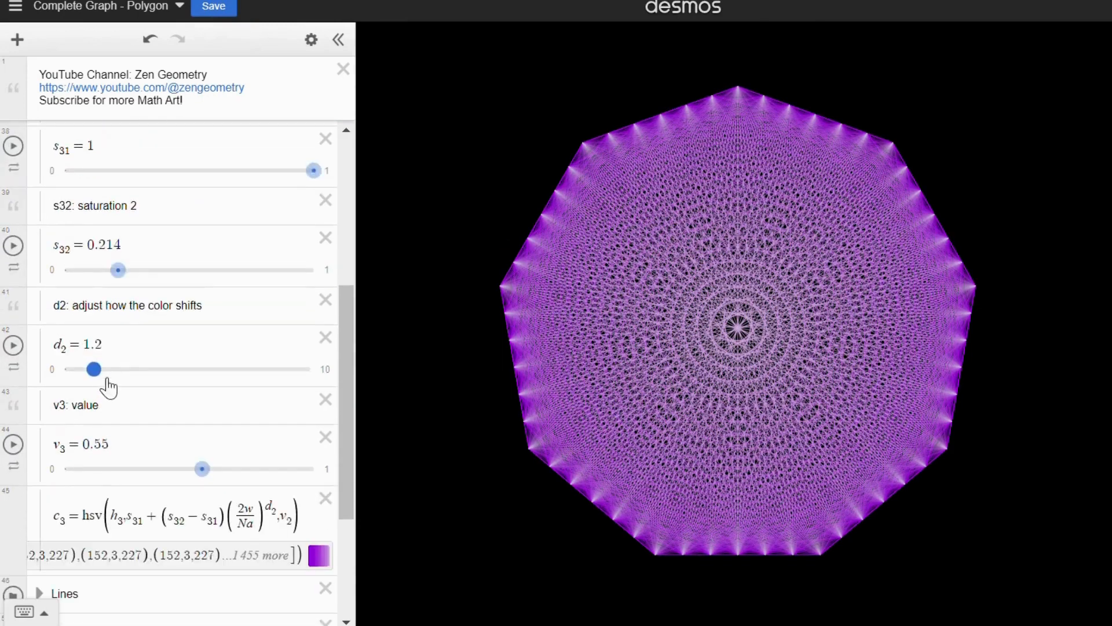
pyautogui.moveTo(93, 369); pyautogui.dragTo(155, 369)
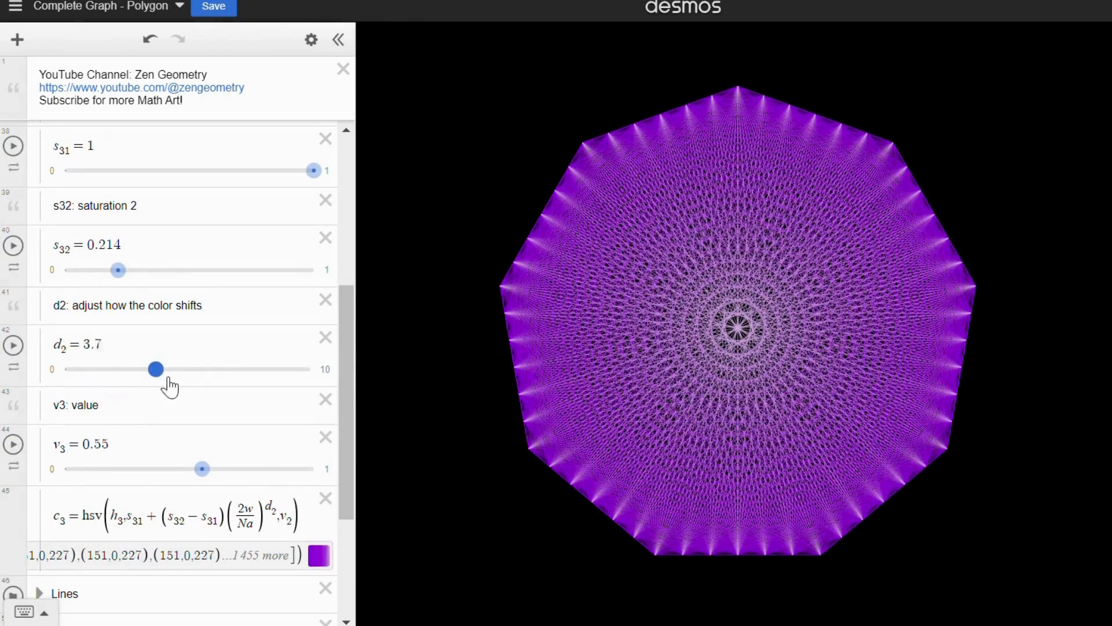
pyautogui.moveTo(155, 369); pyautogui.dragTo(98, 369)
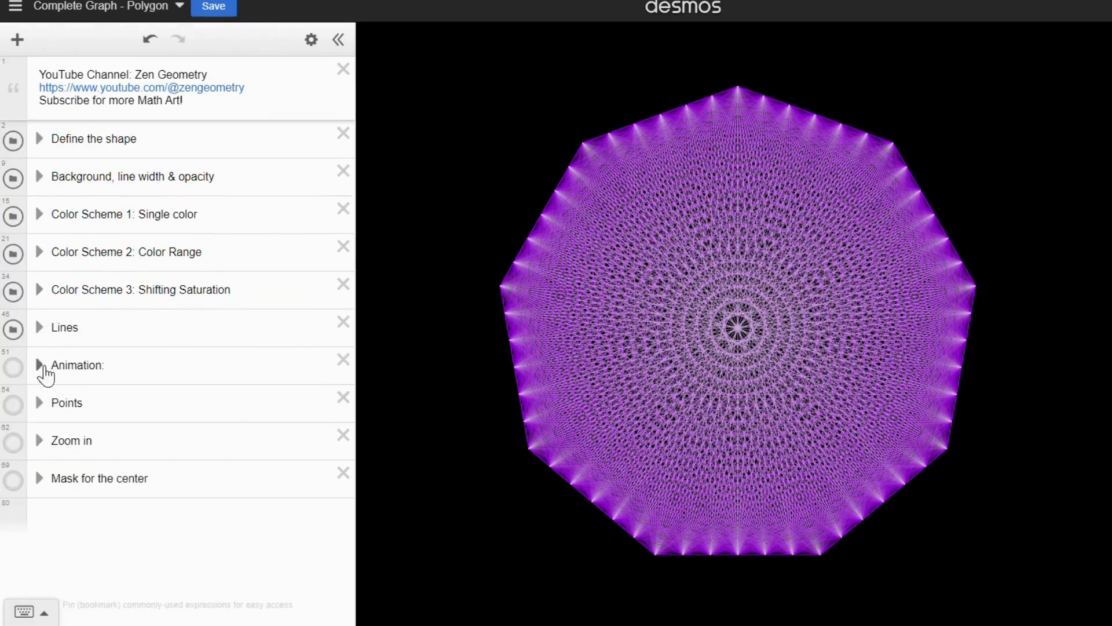
# - Play the t₂ zoom-in animation from the Animation folder
pyautogui.click(41, 364)
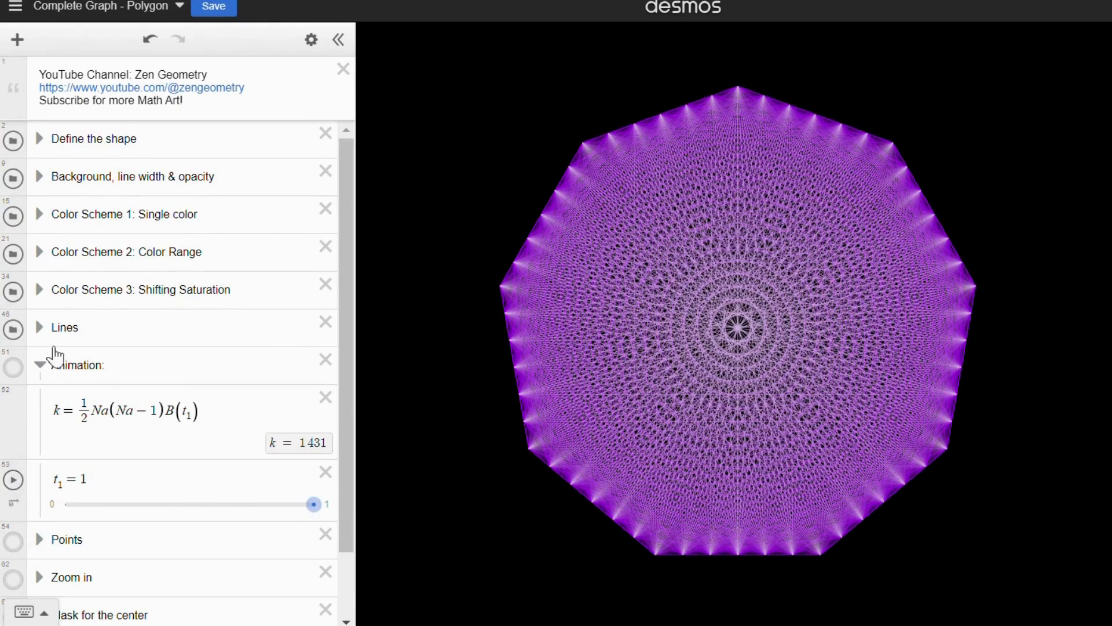
pyautogui.click(40, 364)
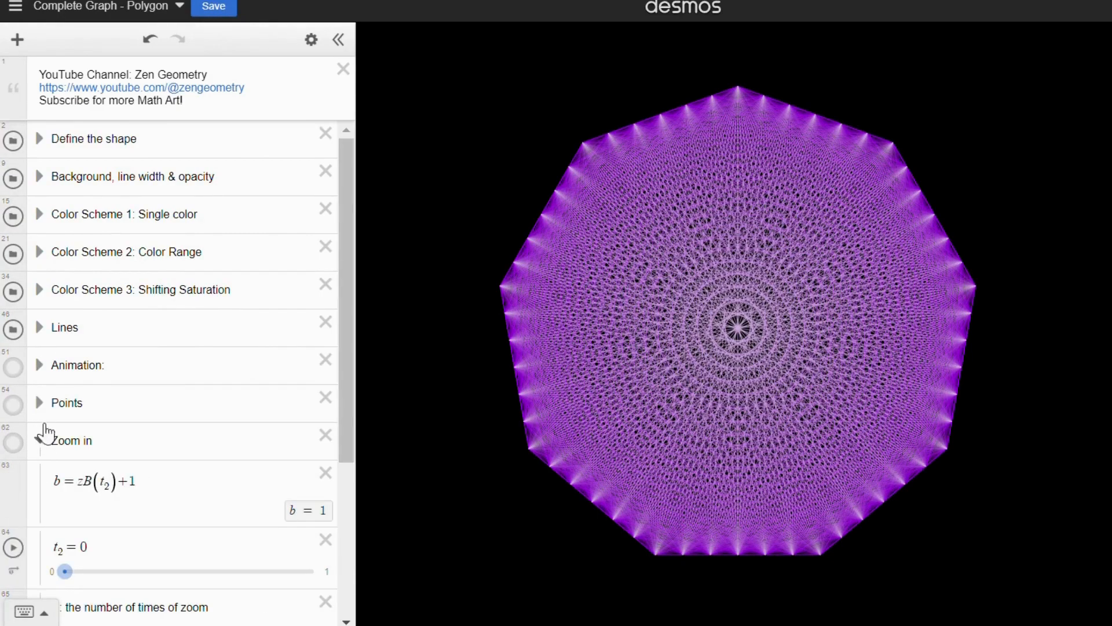
pyautogui.scroll(-3)
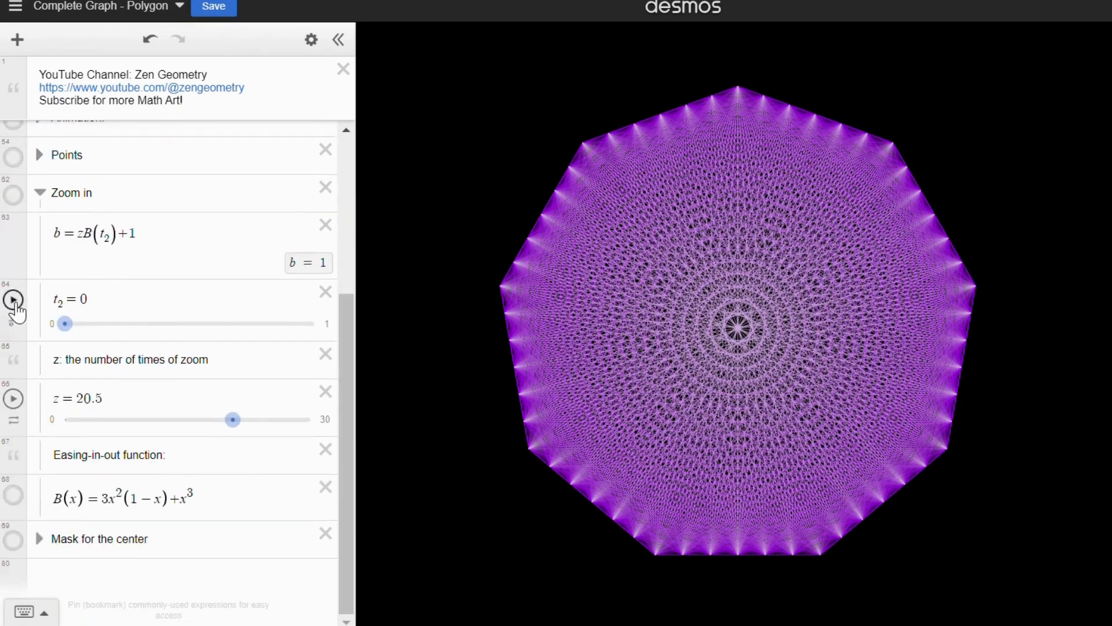
pyautogui.click(13, 299)
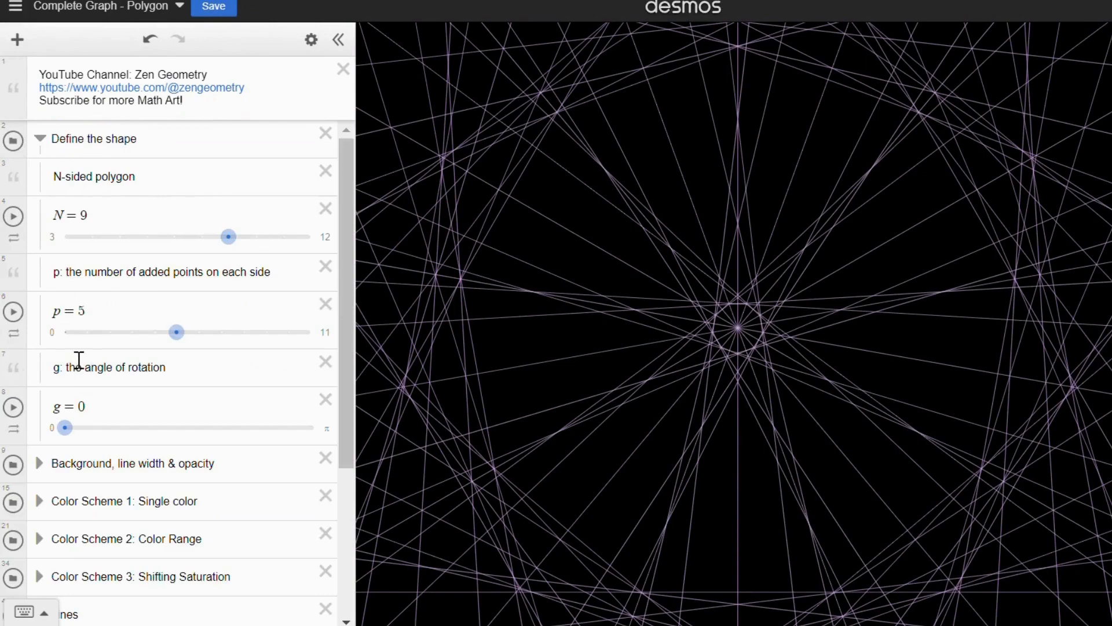
# - Raise line width and opacity so the zoomed lines are thicker and bolder
pyautogui.click(41, 139)
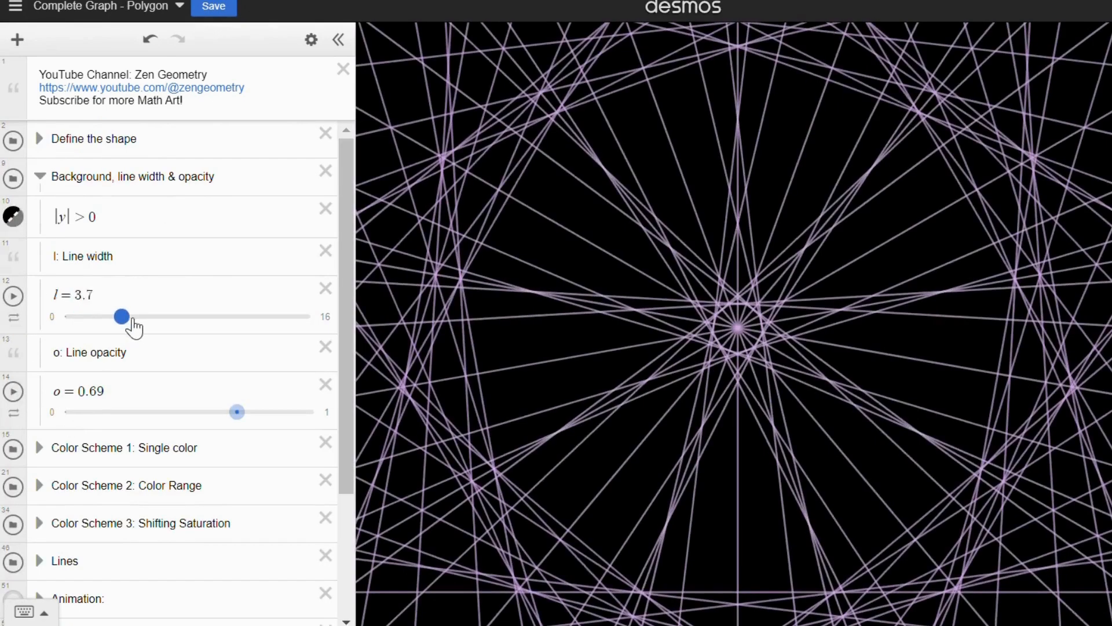
pyautogui.moveTo(237, 412); pyautogui.dragTo(301, 411)
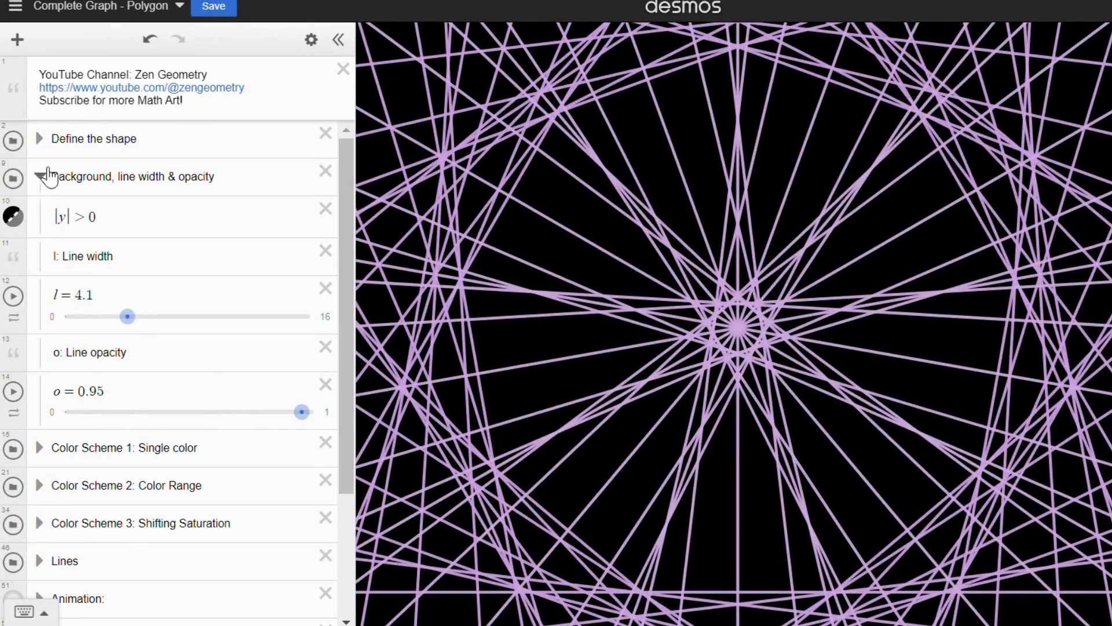
pyautogui.click(40, 177)
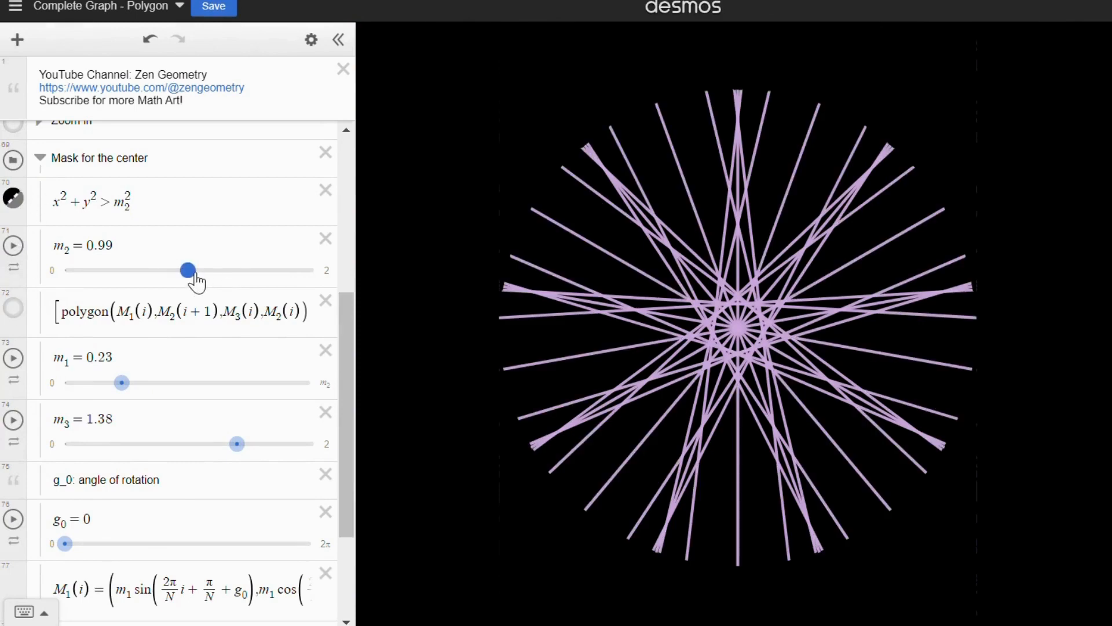
# - Adjust the circular centre mask size m₂, enlarging then shrinking it
pyautogui.moveTo(186, 270); pyautogui.dragTo(197, 271)
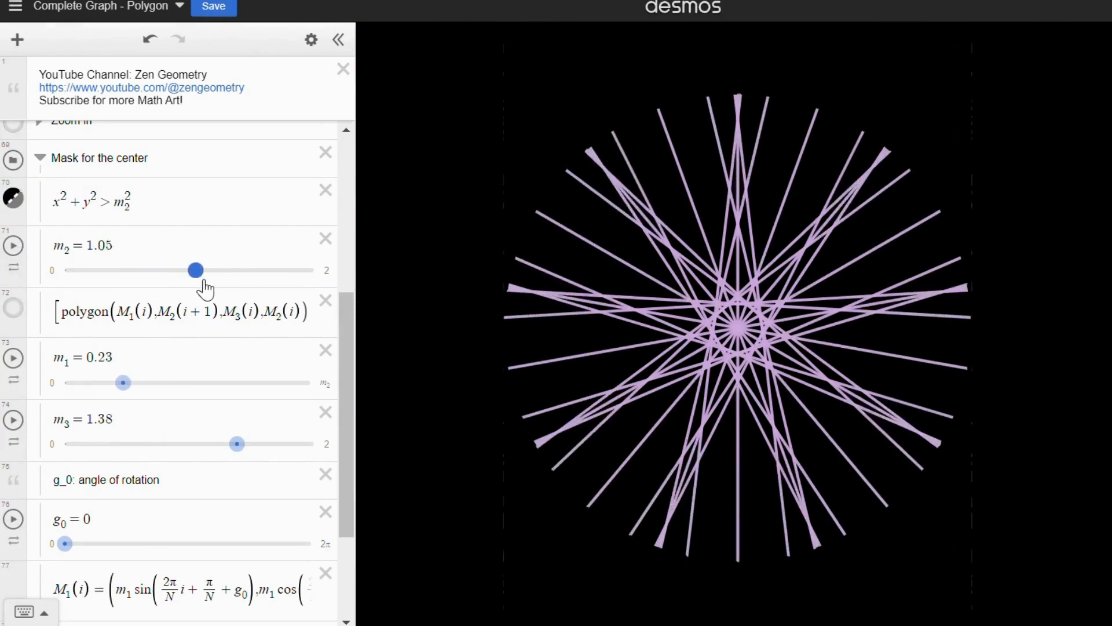
pyautogui.moveTo(195, 270); pyautogui.dragTo(177, 271)
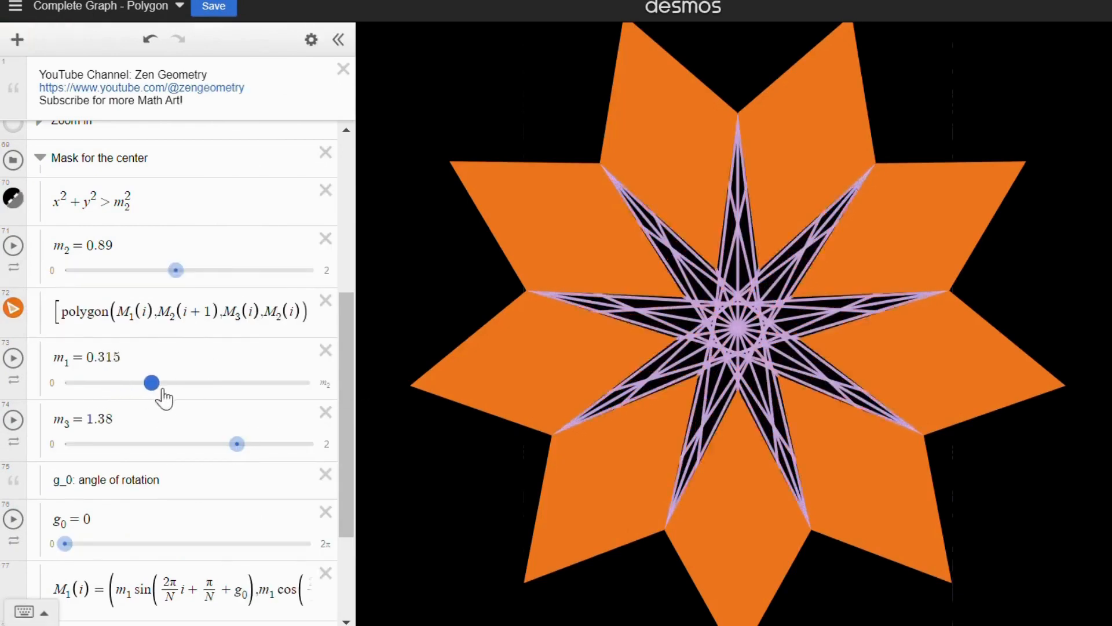
# - Reshape the star mask with m₁ and m₃, then colour it black
pyautogui.moveTo(151, 383); pyautogui.dragTo(139, 383)
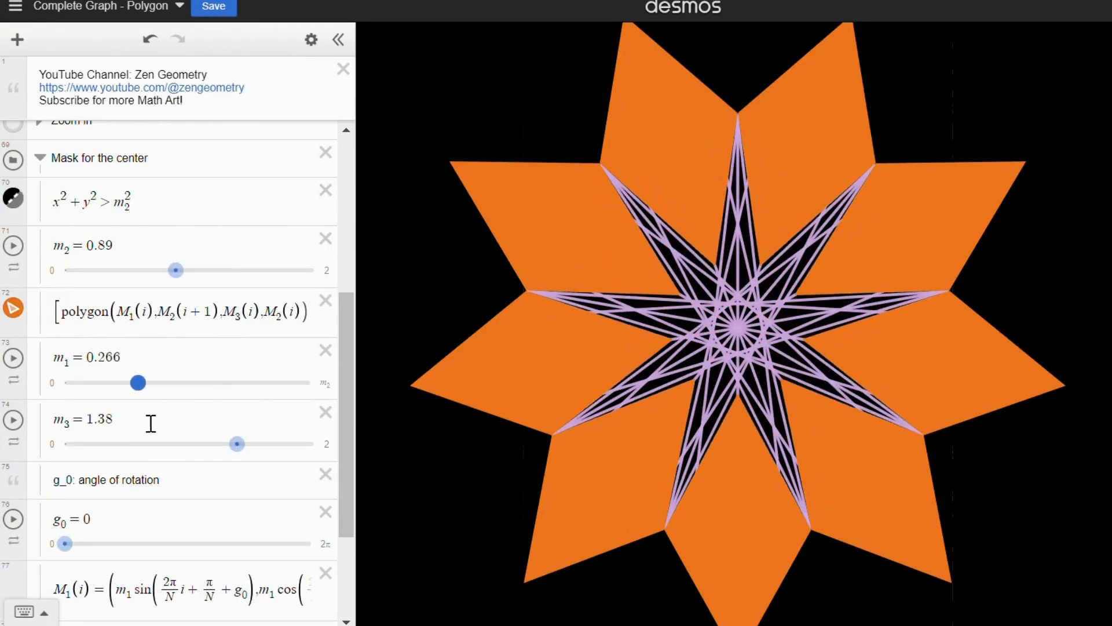
pyautogui.moveTo(237, 444); pyautogui.dragTo(156, 443)
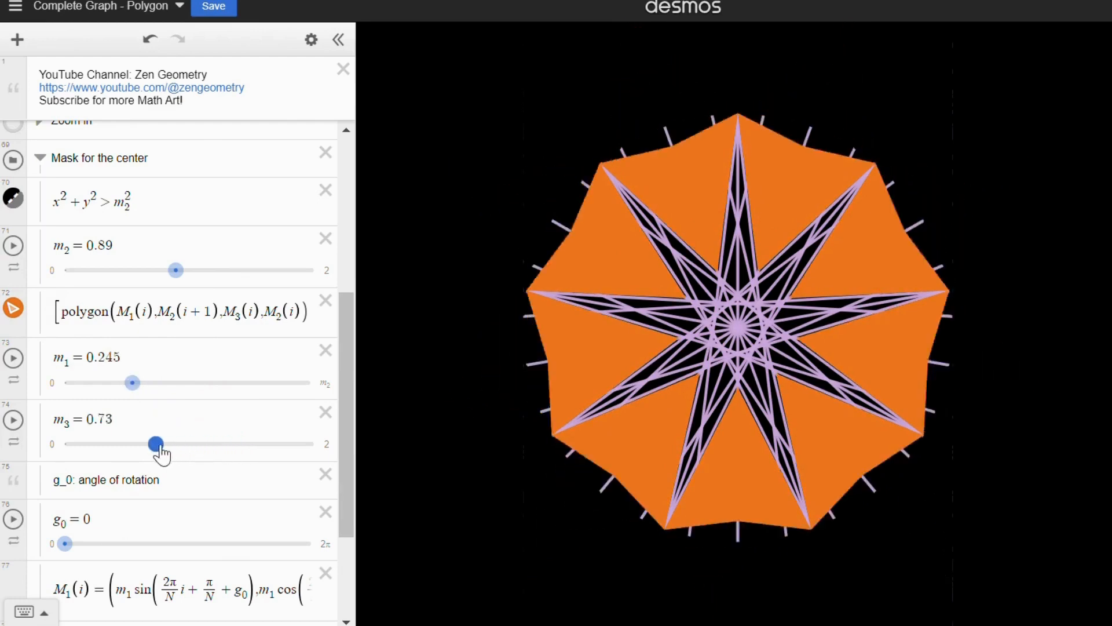
pyautogui.moveTo(156, 443); pyautogui.dragTo(187, 443)
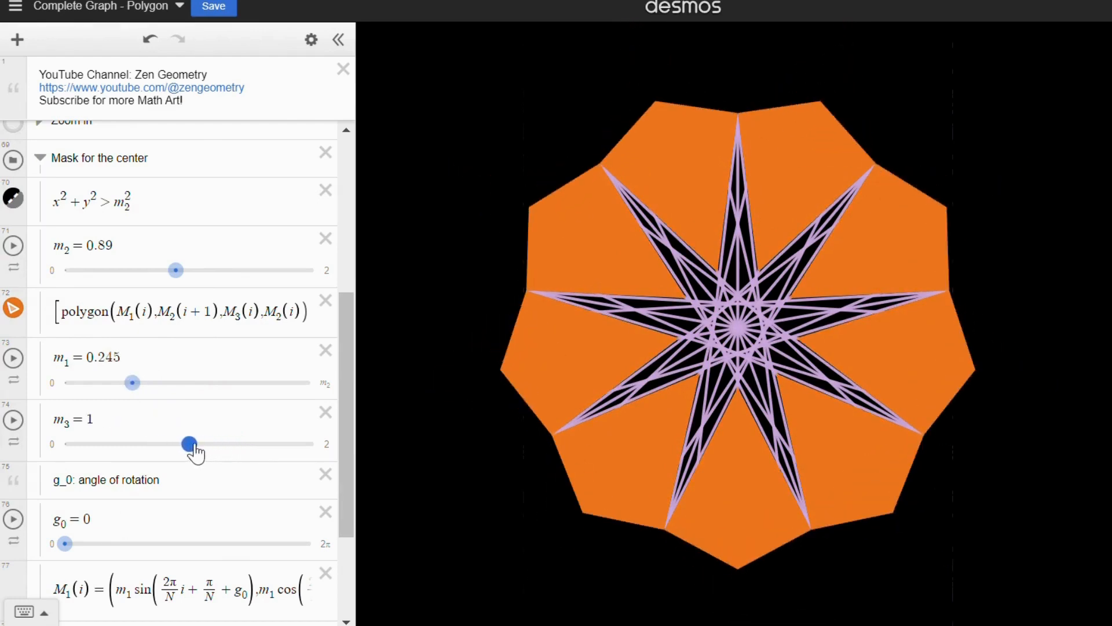
pyautogui.click(12, 307)
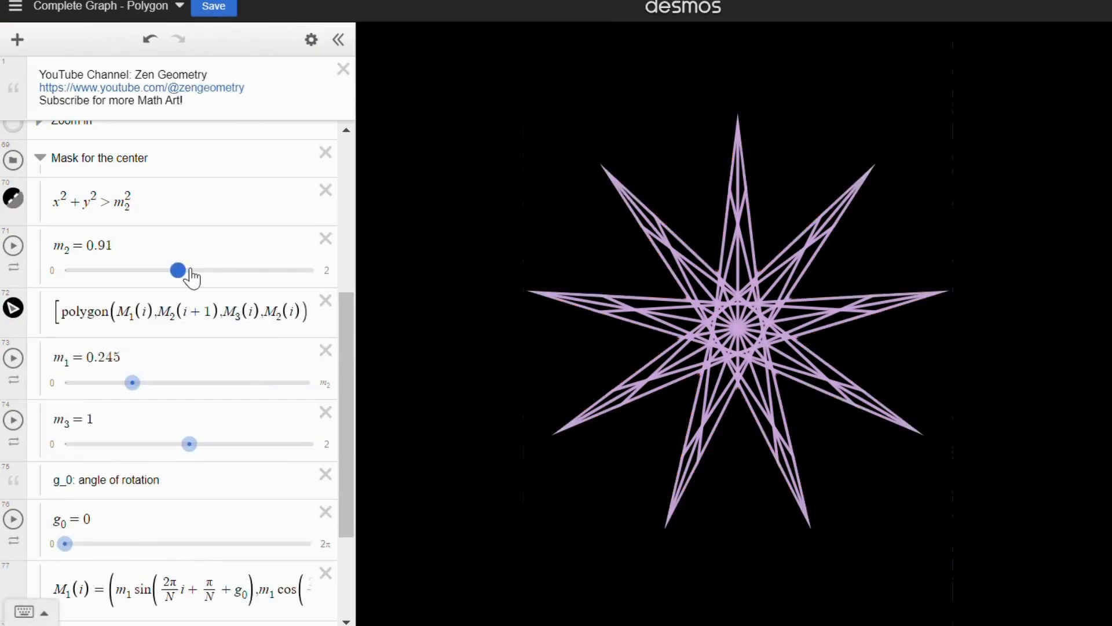
# - Retune mask sliders m₂ and m₁ and drag g₀ to rotate the star
pyautogui.moveTo(188, 443); pyautogui.dragTo(225, 443)
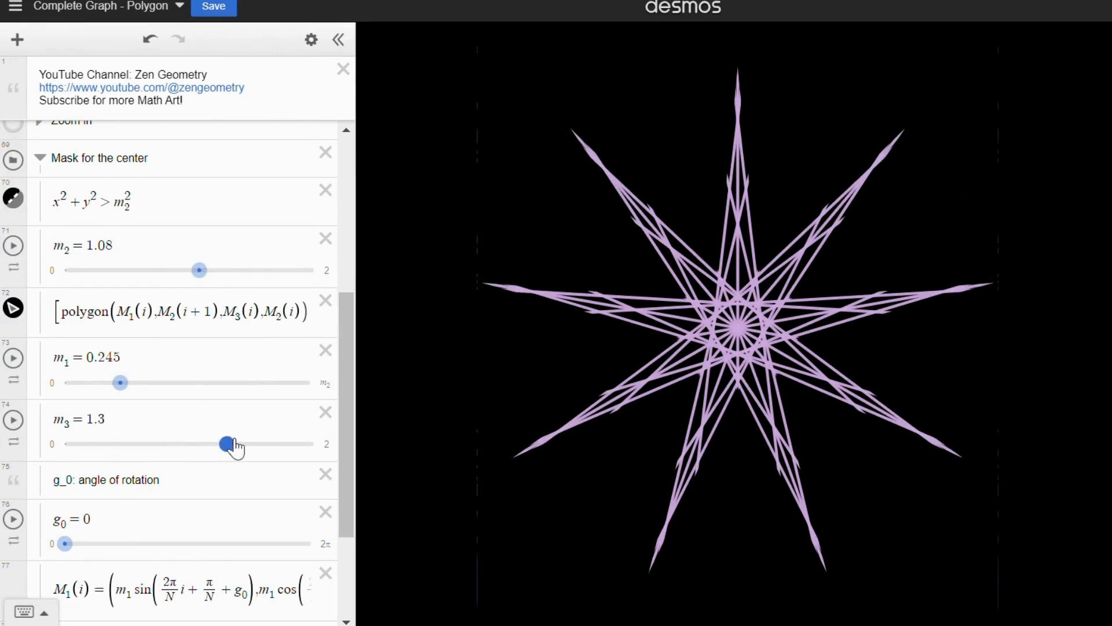
pyautogui.moveTo(120, 382); pyautogui.dragTo(135, 382)
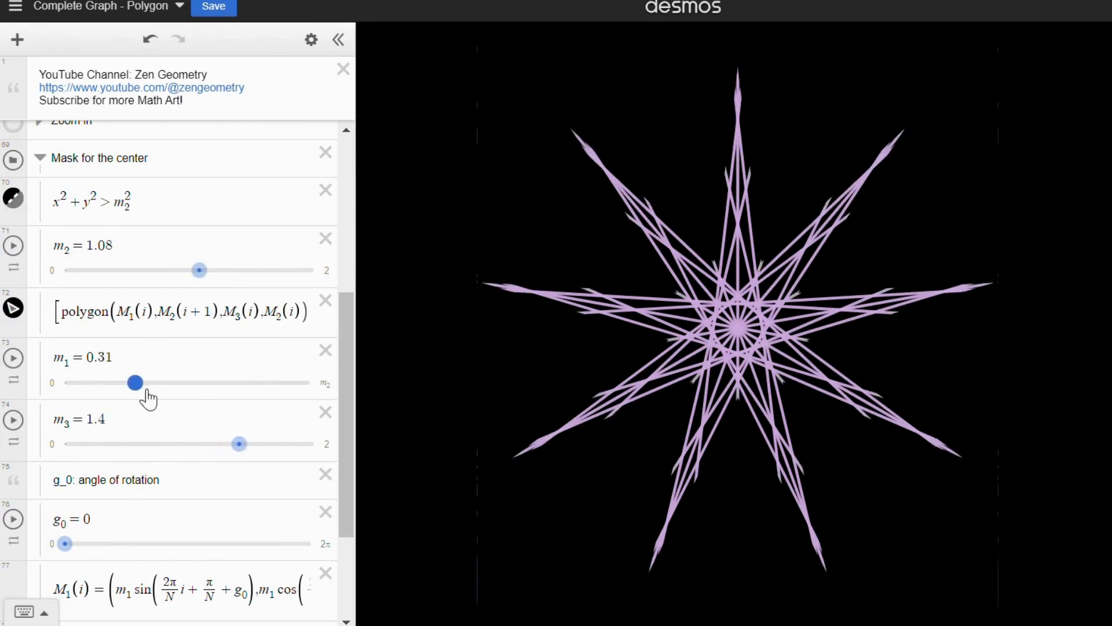
pyautogui.moveTo(135, 382); pyautogui.dragTo(153, 382)
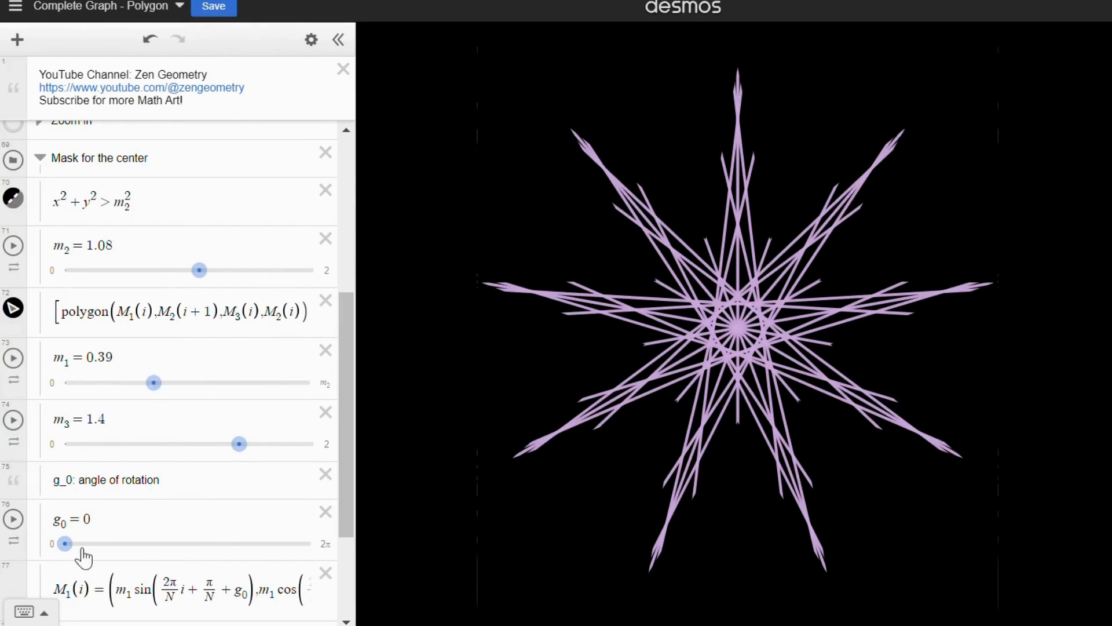
pyautogui.moveTo(65, 543); pyautogui.dragTo(88, 543)
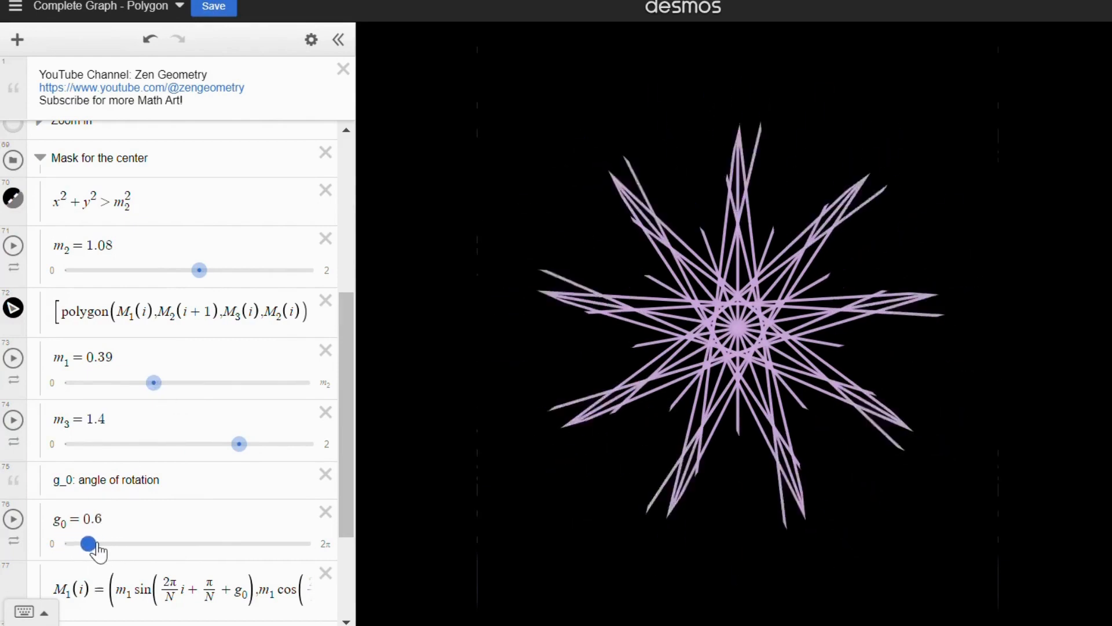
pyautogui.moveTo(85, 544); pyautogui.dragTo(63, 543)
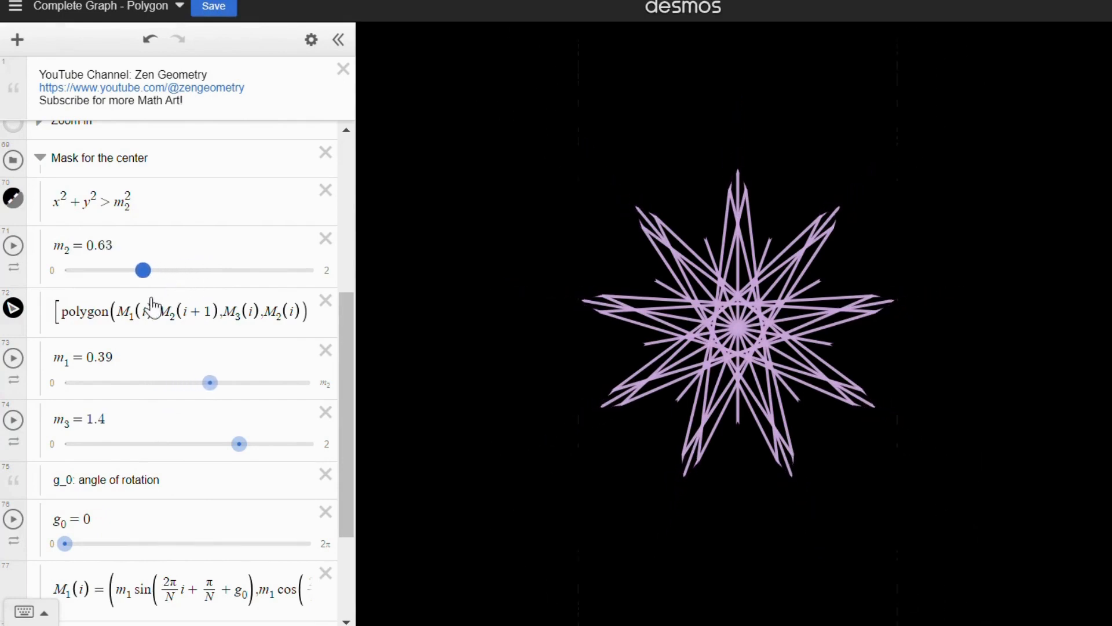
# - Fine-tune the centre mask size and star point proportions with m₂, m₁, m₃
pyautogui.moveTo(142, 271); pyautogui.dragTo(146, 270)
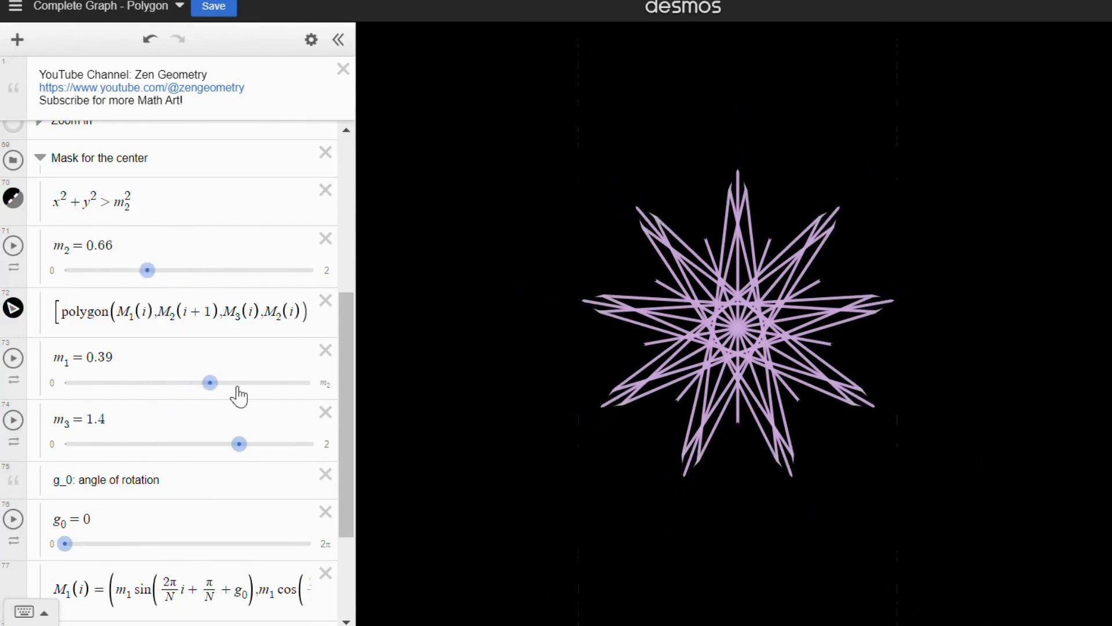
pyautogui.moveTo(210, 382); pyautogui.dragTo(116, 382)
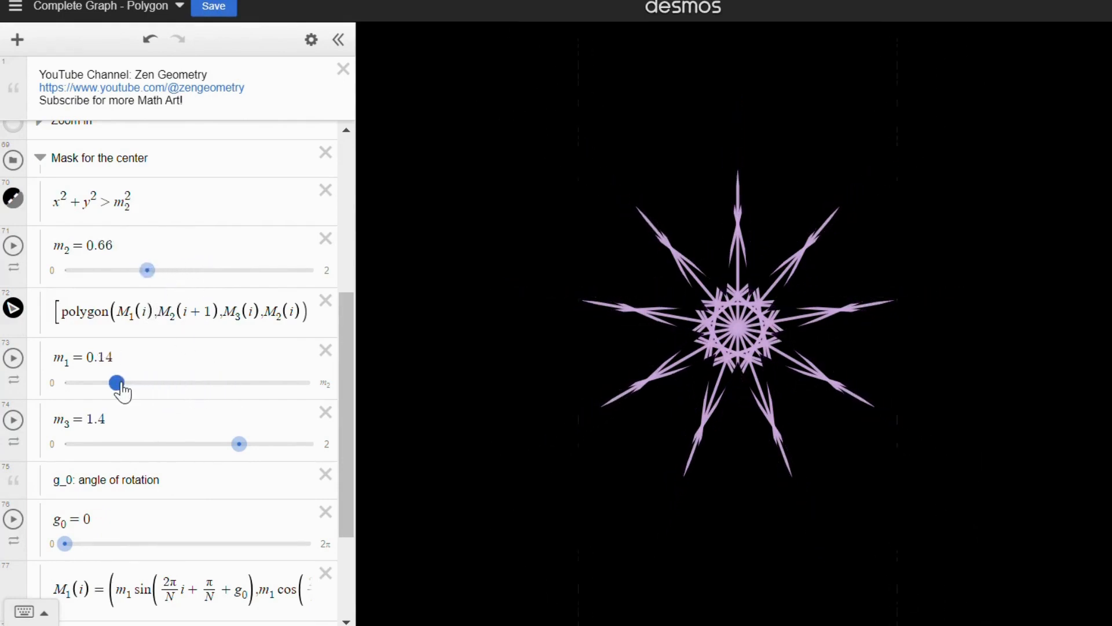
pyautogui.moveTo(238, 443); pyautogui.dragTo(174, 443)
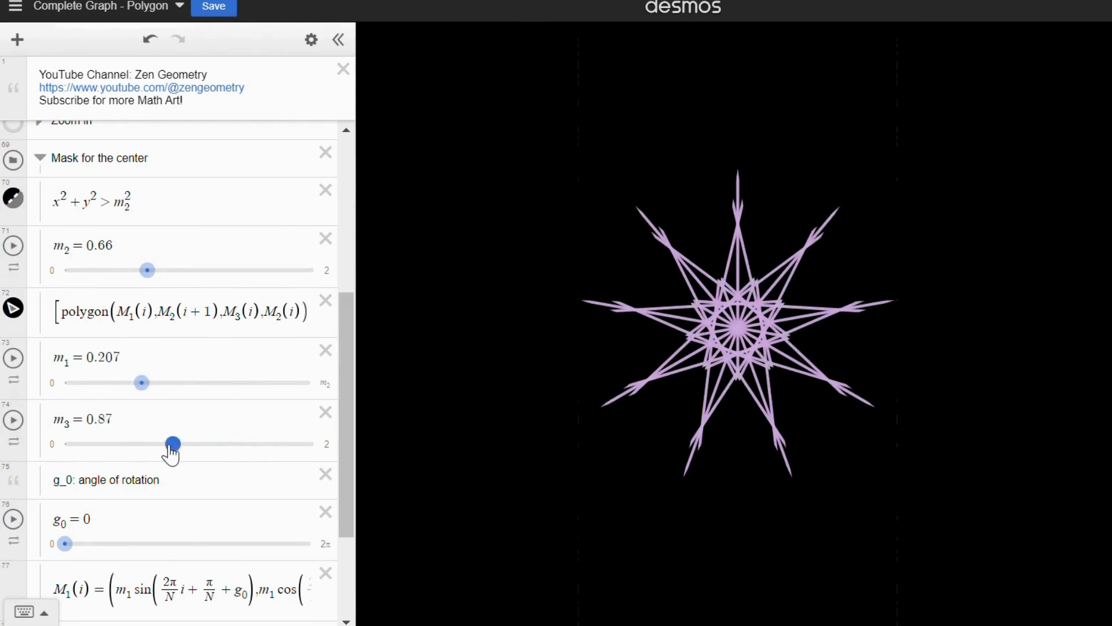
pyautogui.moveTo(173, 444); pyautogui.dragTo(136, 445)
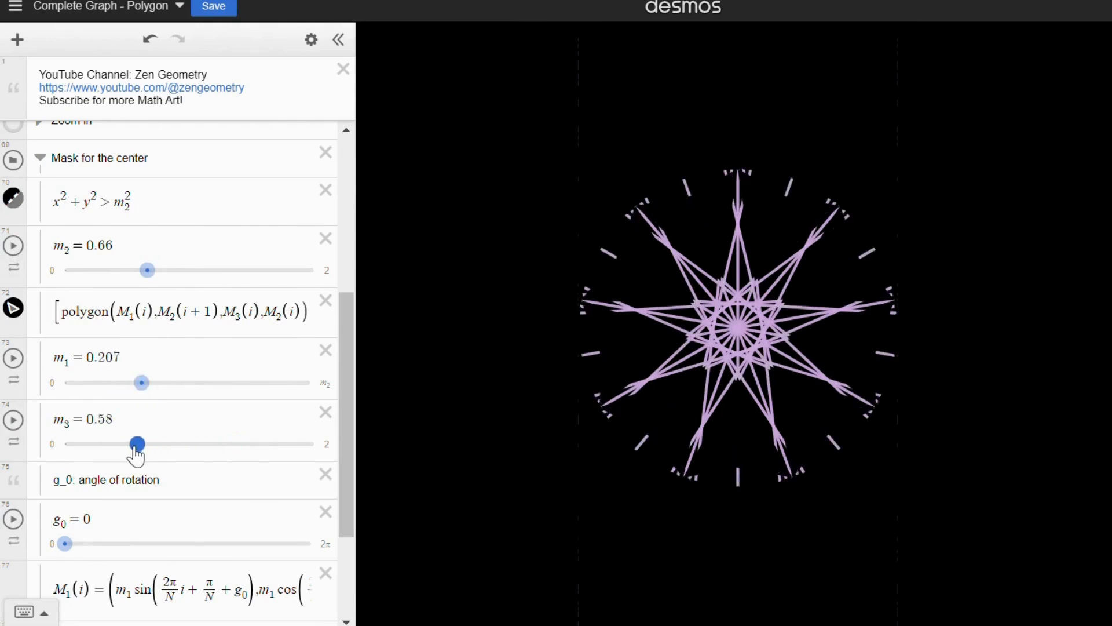
pyautogui.moveTo(138, 443); pyautogui.dragTo(148, 444)
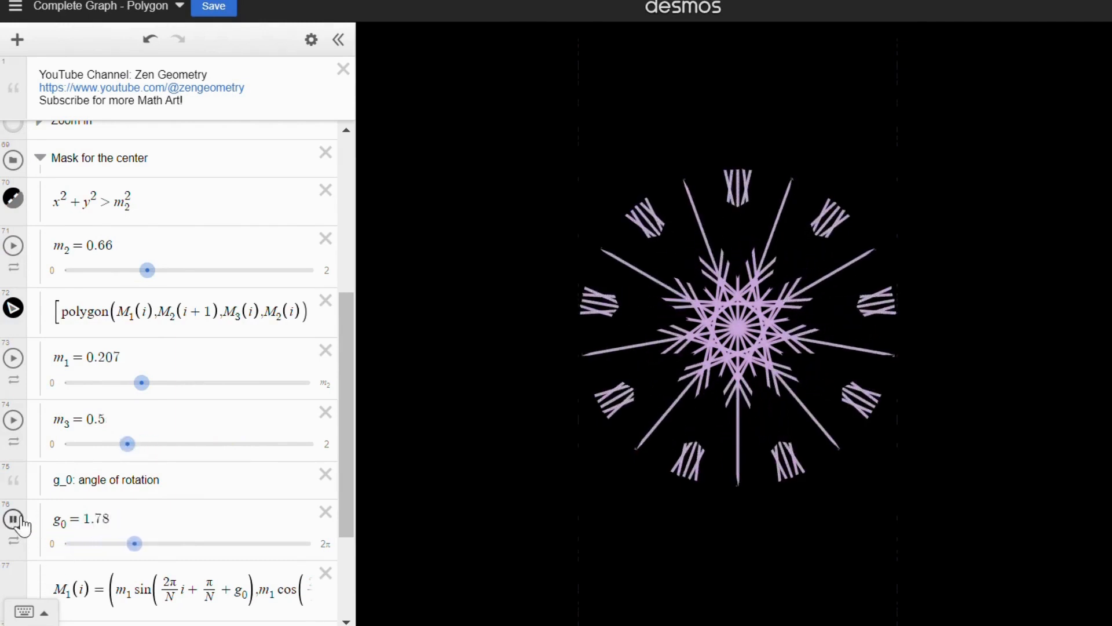
pyautogui.moveTo(127, 443); pyautogui.dragTo(170, 443)
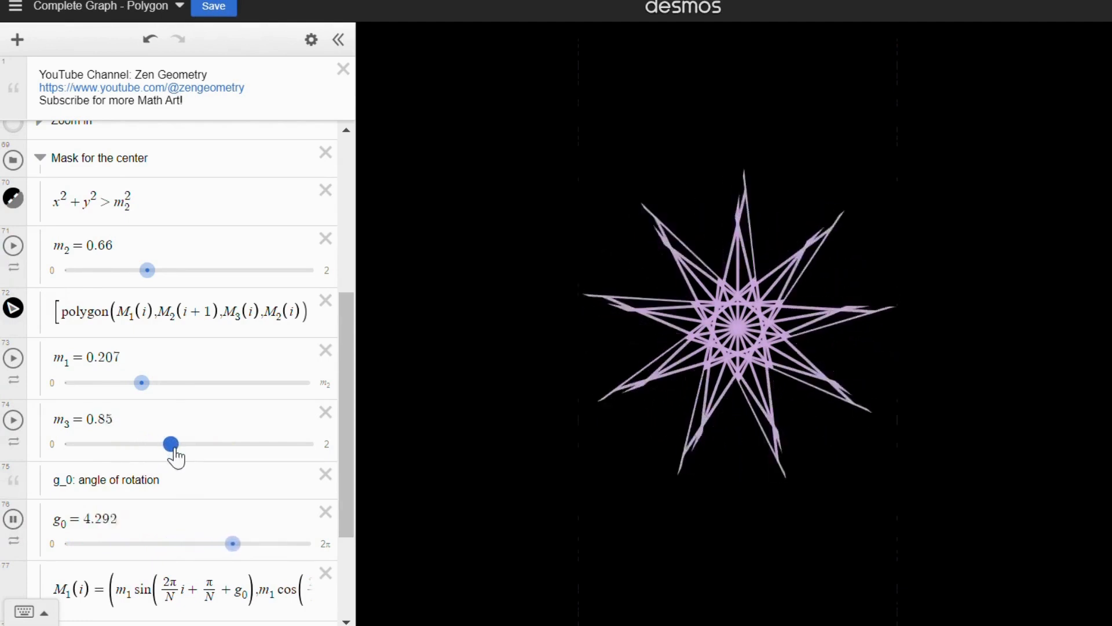